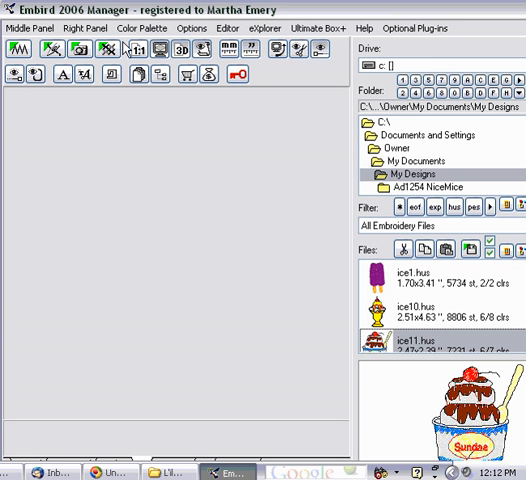
pyautogui.moveTo(84, 140)
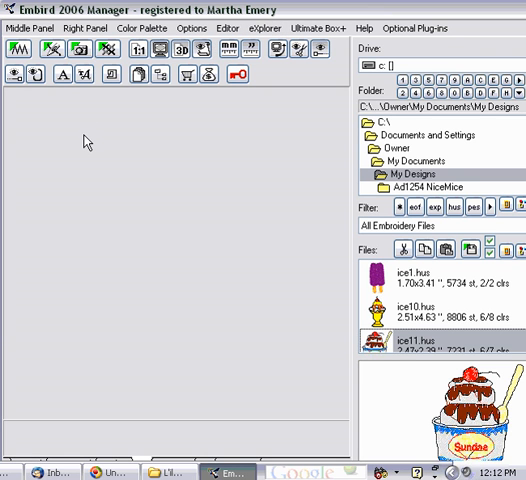
pyautogui.moveTo(20, 148)
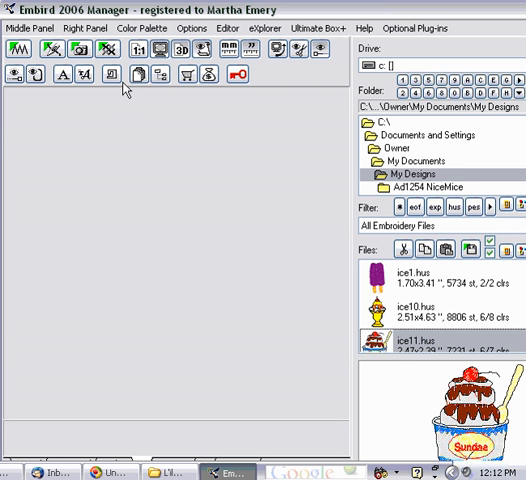
pyautogui.moveTo(284, 160)
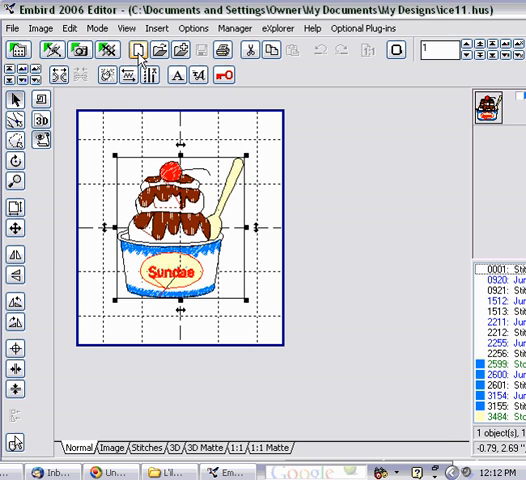
# Start a new blank design and bring up the Insert menu choices.
pyautogui.click(136, 50)
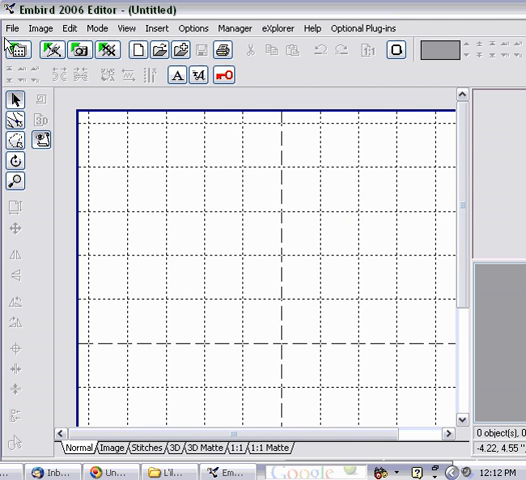
pyautogui.moveTo(42, 28)
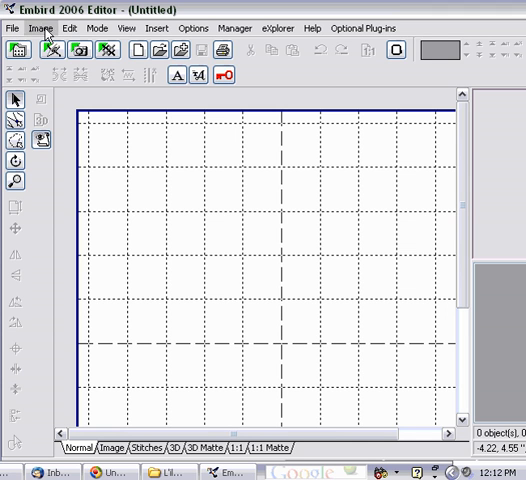
pyautogui.moveTo(156, 28)
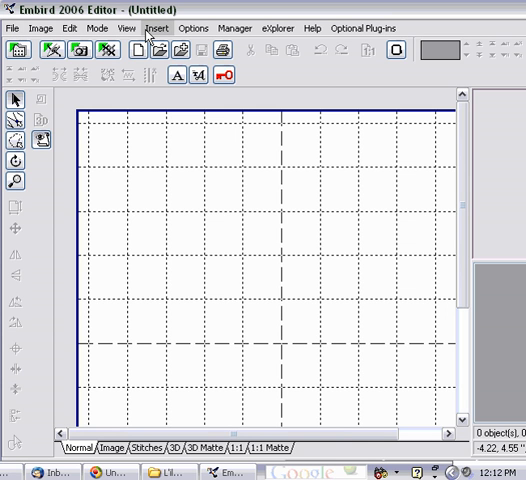
pyautogui.click(156, 28)
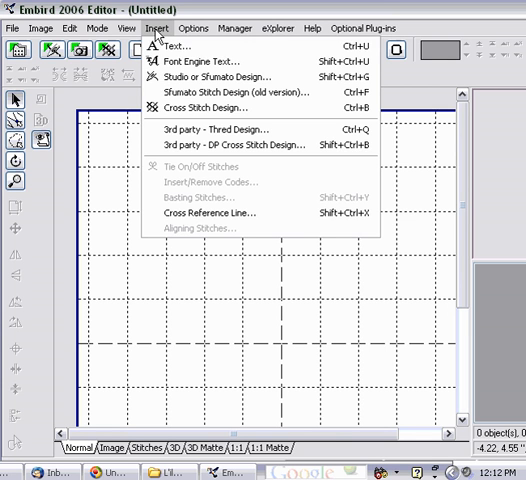
pyautogui.moveTo(190, 46)
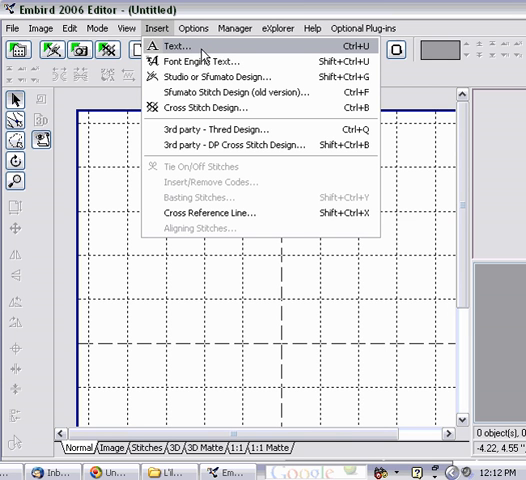
pyautogui.moveTo(200, 56)
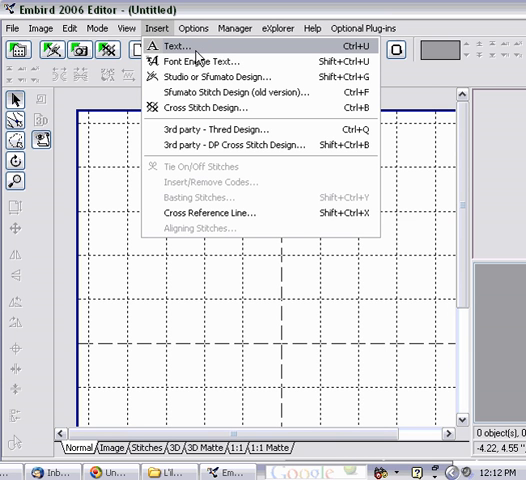
# Bring up the Insert Text dialog and look over the Alphabet 1 font's characters.
pyautogui.click(174, 46)
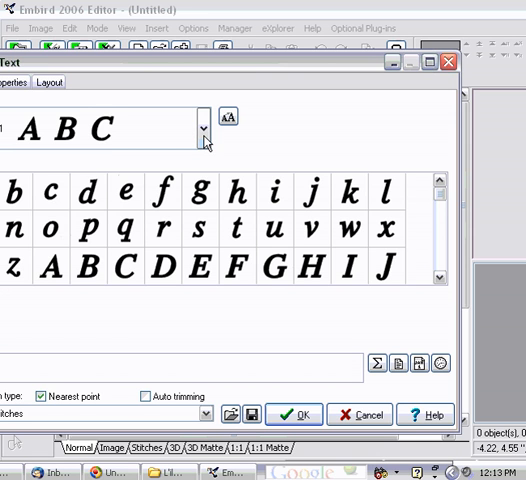
pyautogui.click(204, 128)
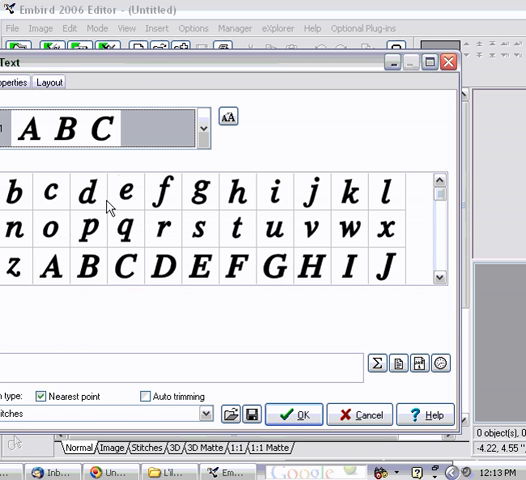
pyautogui.moveTo(308, 304)
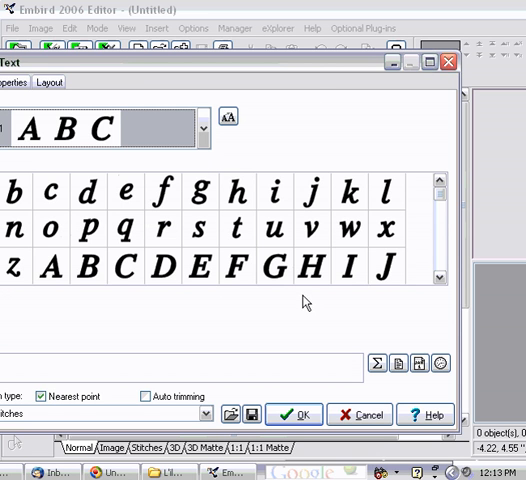
pyautogui.moveTo(16, 170)
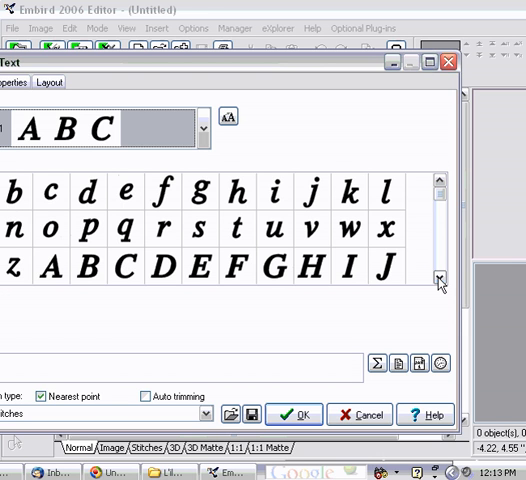
pyautogui.click(436, 276)
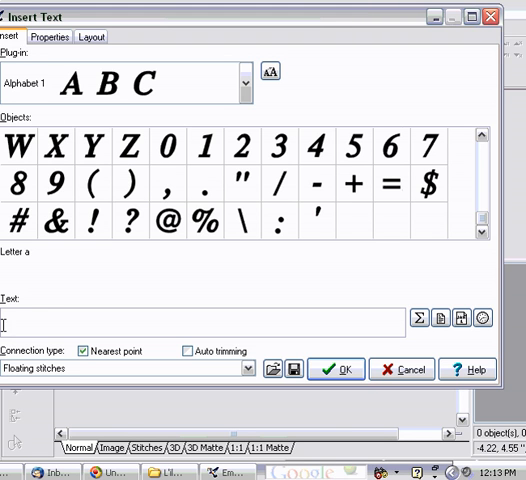
pyautogui.moveTo(368, 316)
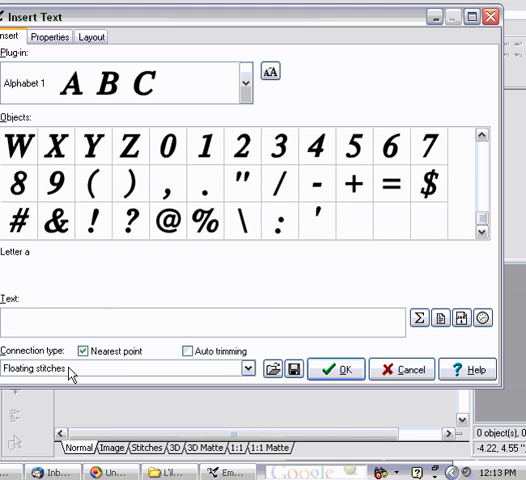
pyautogui.moveTo(202, 372)
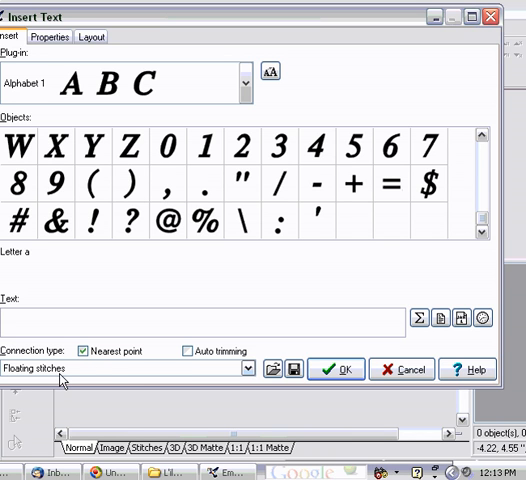
pyautogui.moveTo(140, 368)
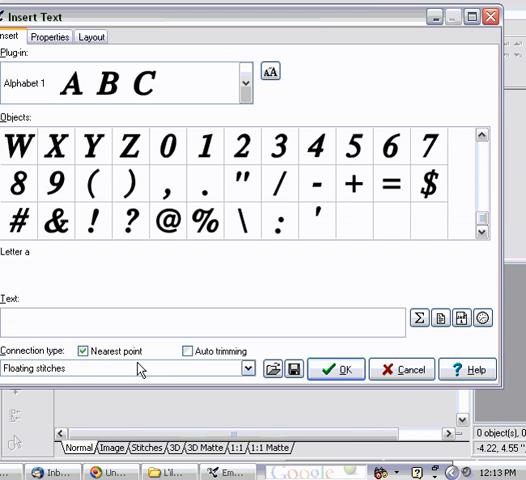
pyautogui.click(244, 368)
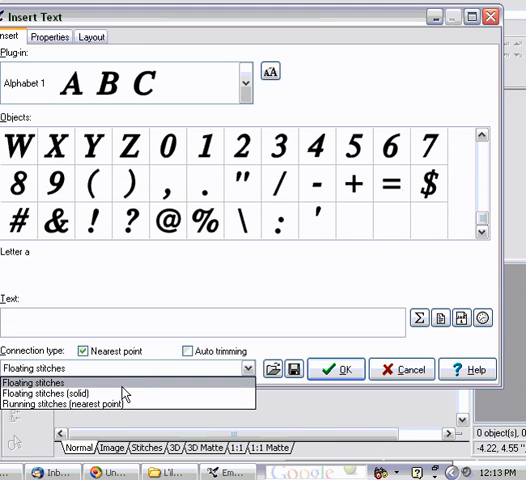
pyautogui.moveTo(120, 396)
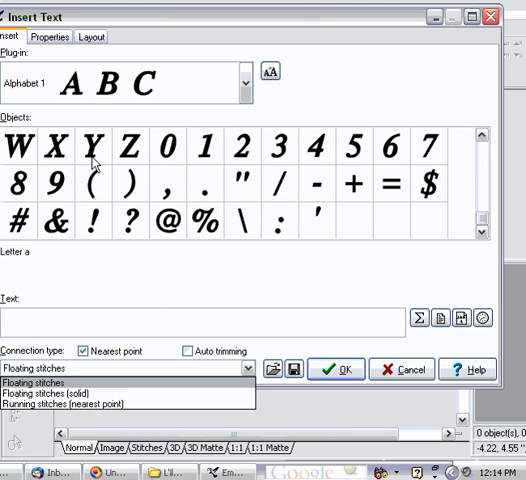
pyautogui.moveTo(128, 162)
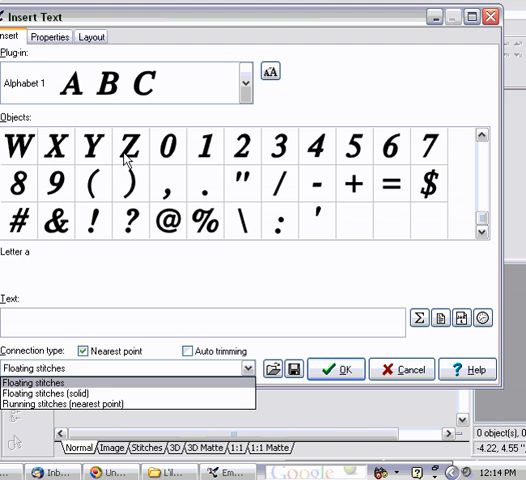
pyautogui.moveTo(124, 160)
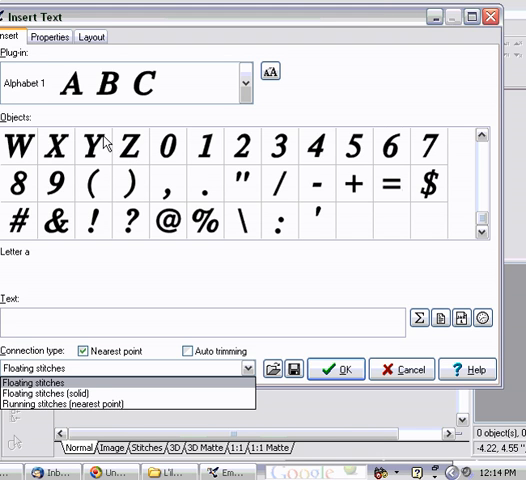
pyautogui.moveTo(128, 148)
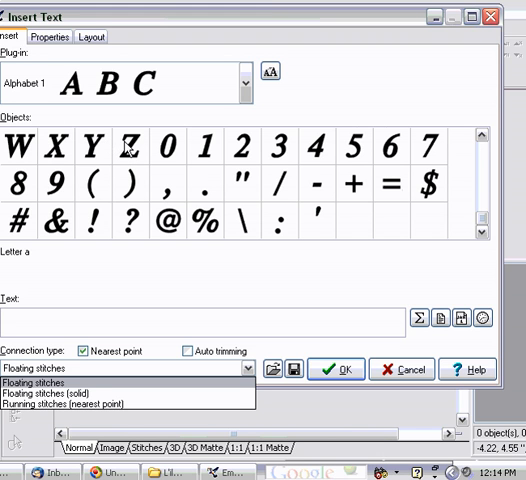
pyautogui.moveTo(122, 144)
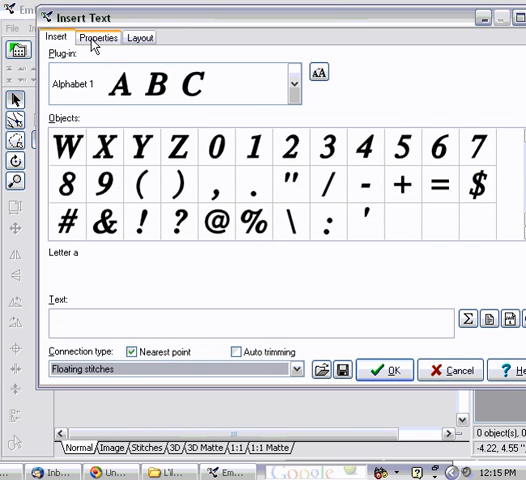
# Review the text's Properties: size, cover stitches and underlay left at defaults.
pyautogui.click(98, 36)
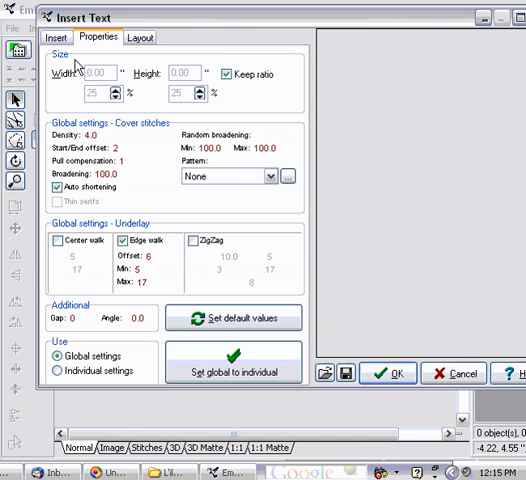
pyautogui.moveTo(78, 156)
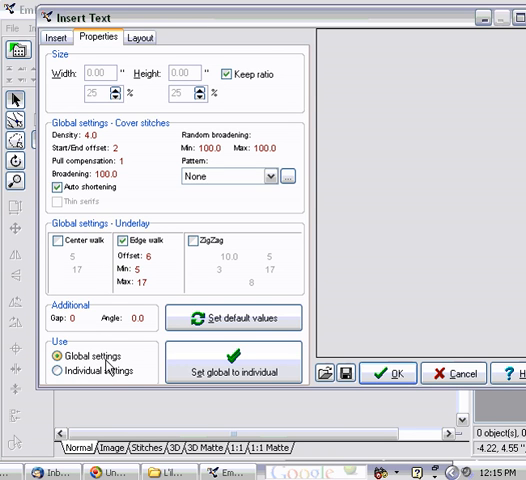
pyautogui.moveTo(262, 148)
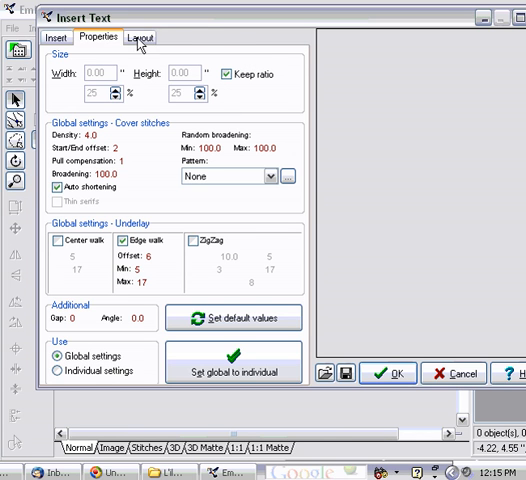
pyautogui.click(56, 368)
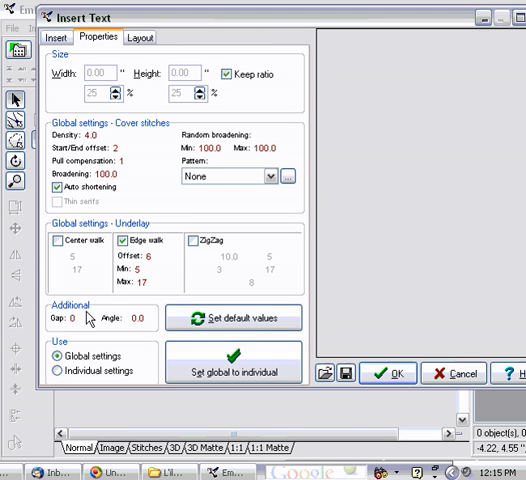
pyautogui.moveTo(328, 394)
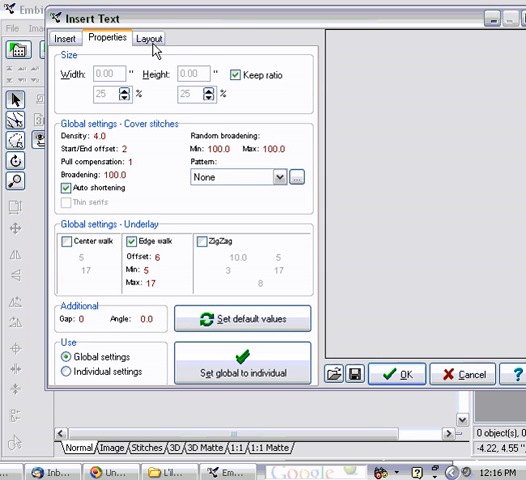
# In the Layout settings, try Circle and Wave 2 baselines for the text.
pyautogui.click(150, 38)
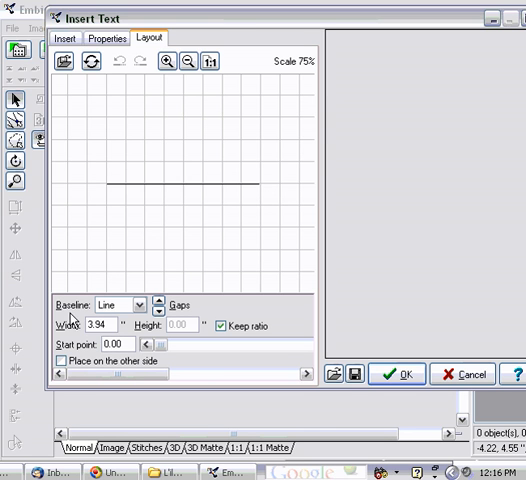
pyautogui.moveTo(120, 318)
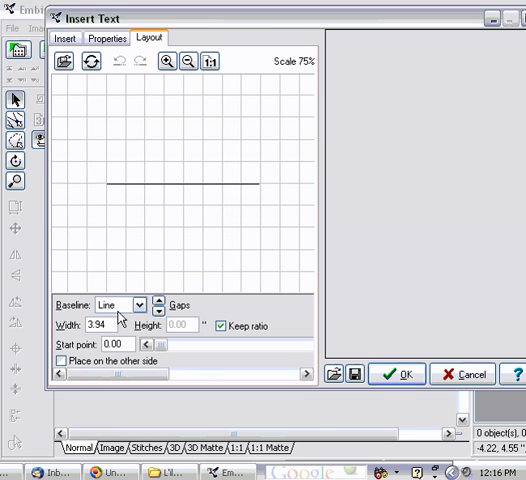
pyautogui.moveTo(144, 318)
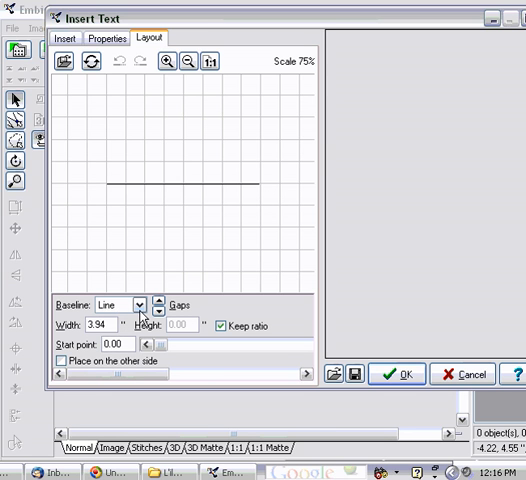
pyautogui.click(142, 306)
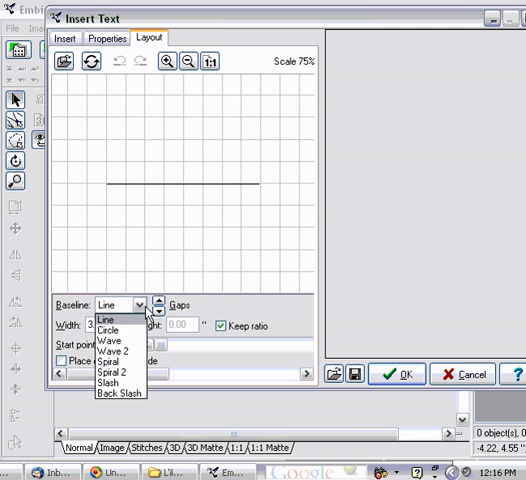
pyautogui.click(104, 328)
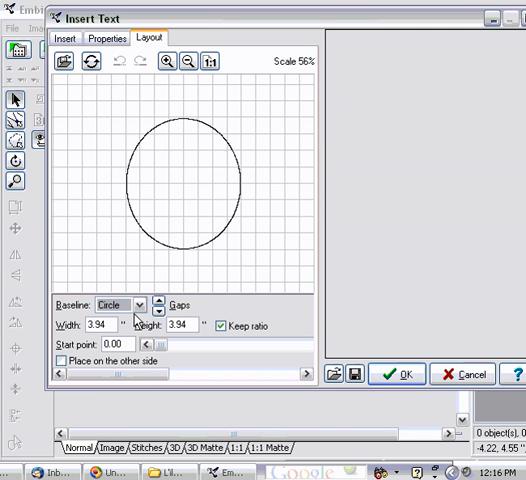
pyautogui.click(140, 304)
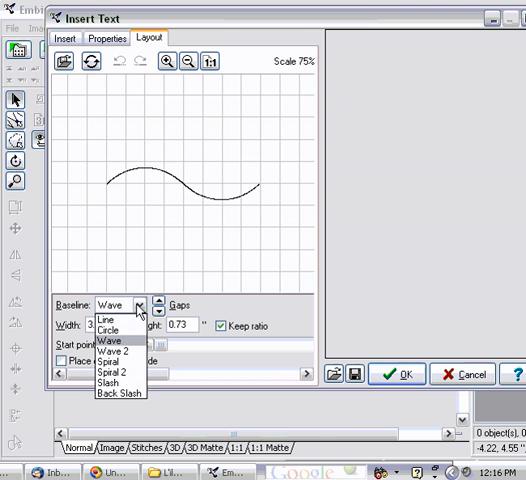
pyautogui.click(102, 352)
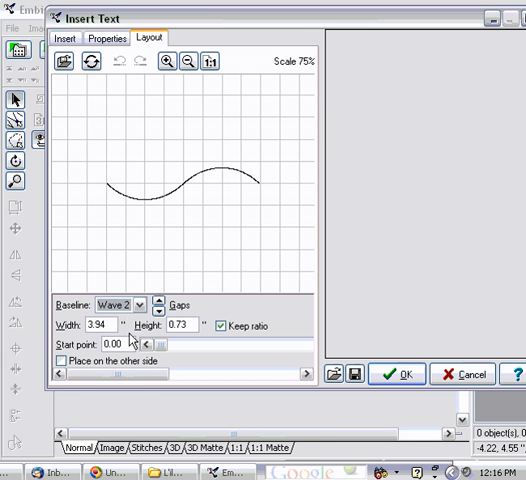
# Try Spiral and Spiral 2 baselines, then leave the baseline set to Slash.
pyautogui.click(144, 304)
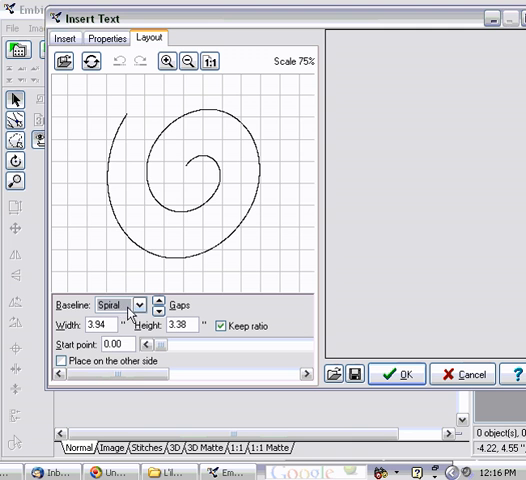
pyautogui.click(148, 304)
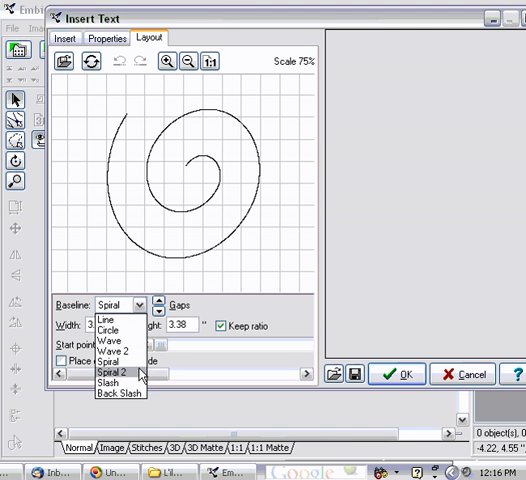
pyautogui.click(104, 372)
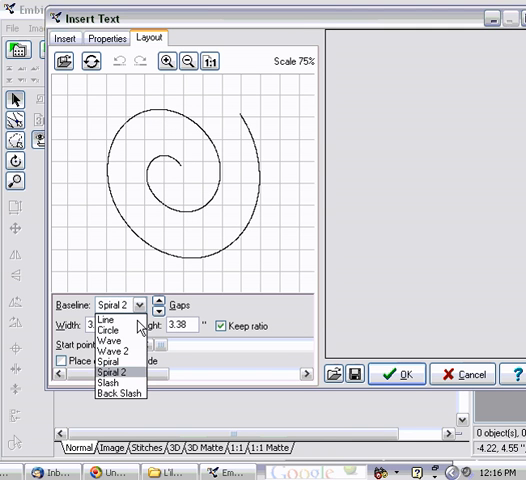
pyautogui.click(108, 380)
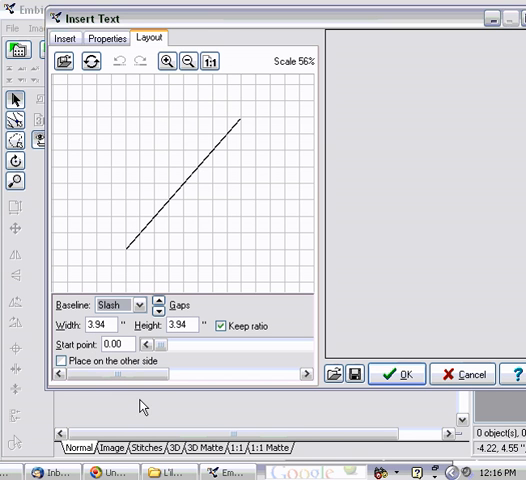
pyautogui.moveTo(244, 156)
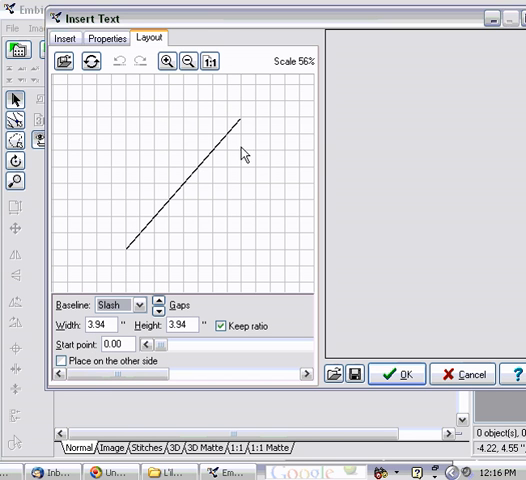
pyautogui.moveTo(158, 238)
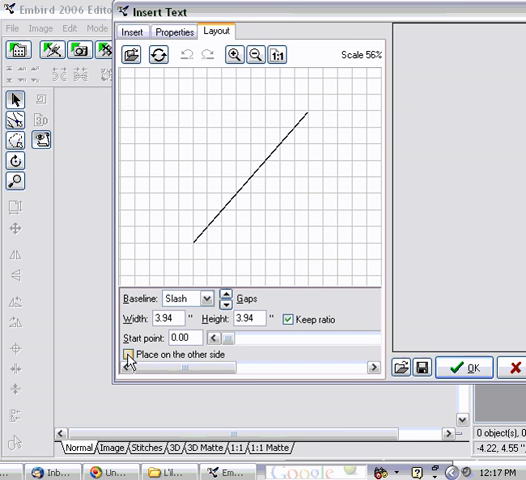
pyautogui.click(128, 352)
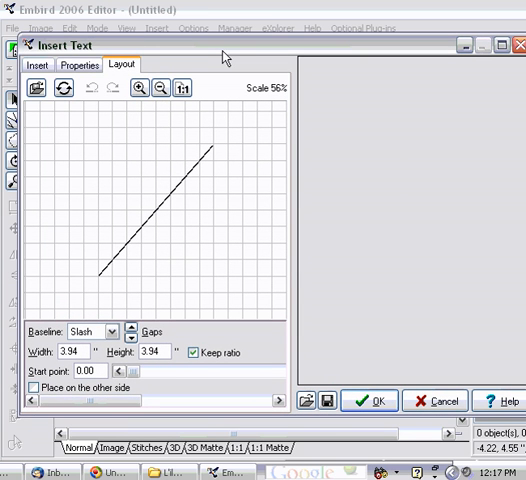
pyautogui.moveTo(348, 92)
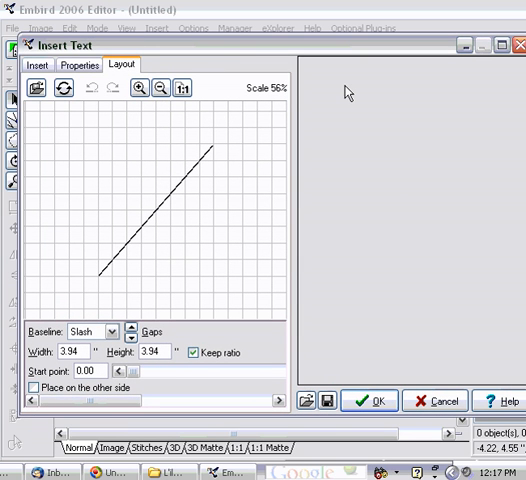